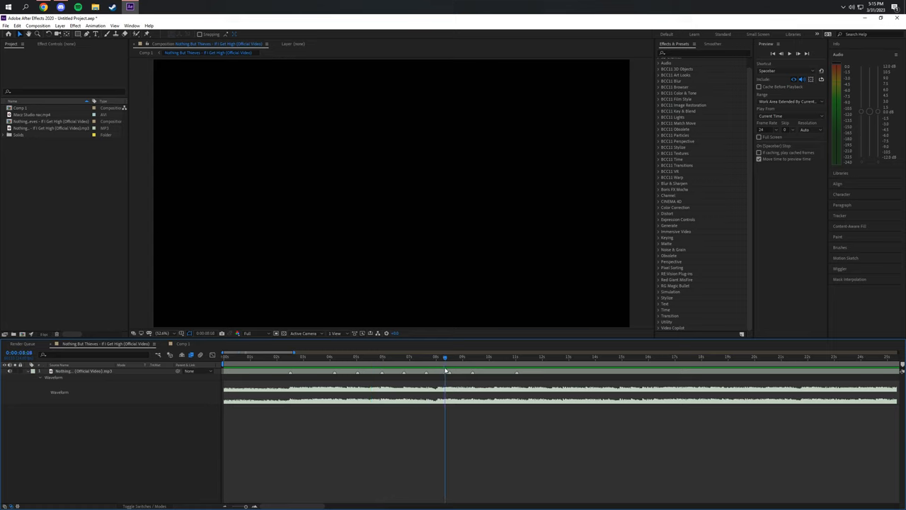
# Step: Scrub the song to find a beat and select the Black Ops gameplay footage in the Project panel
pyautogui.click(355, 357)
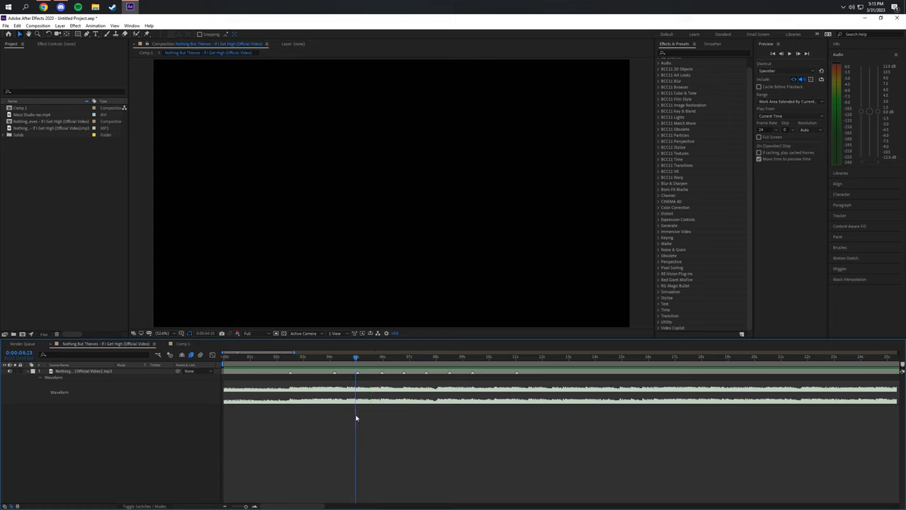
pyautogui.click(459, 357)
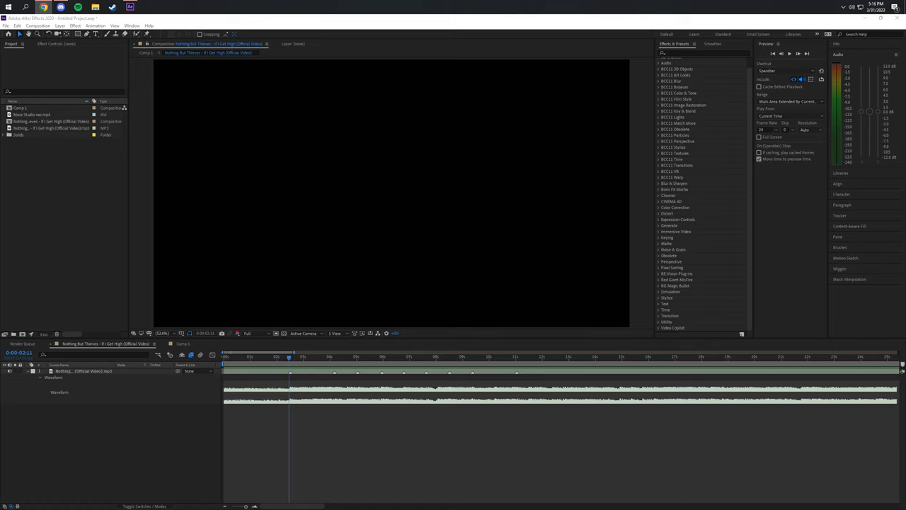
pyautogui.moveTo(252, 351)
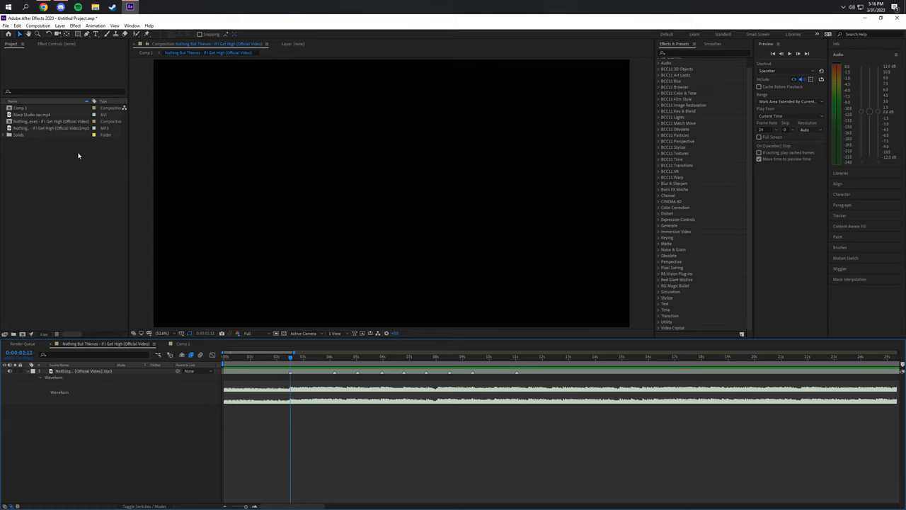
pyautogui.click(31, 114)
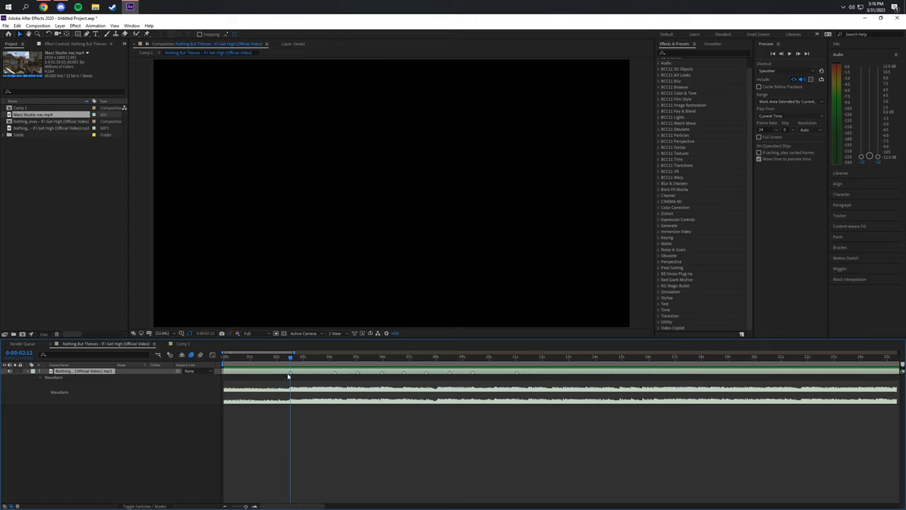
pyautogui.click(362, 357)
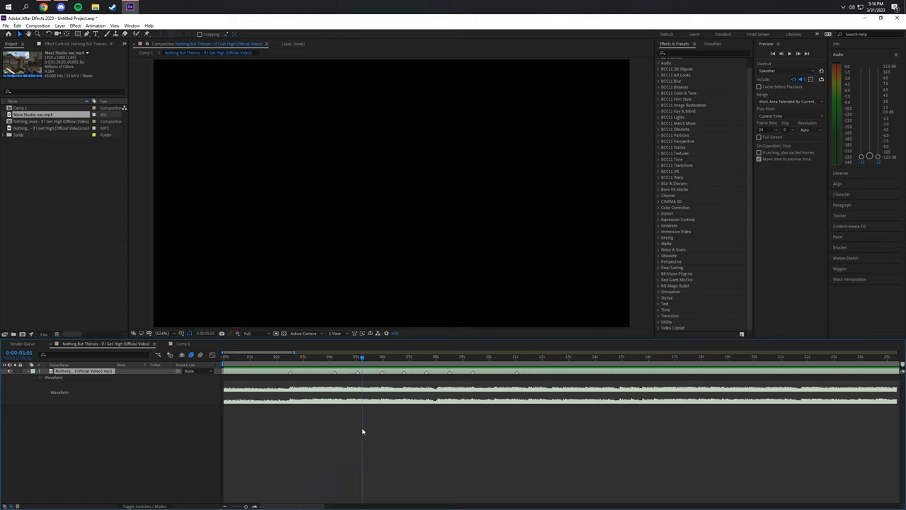
pyautogui.click(365, 357)
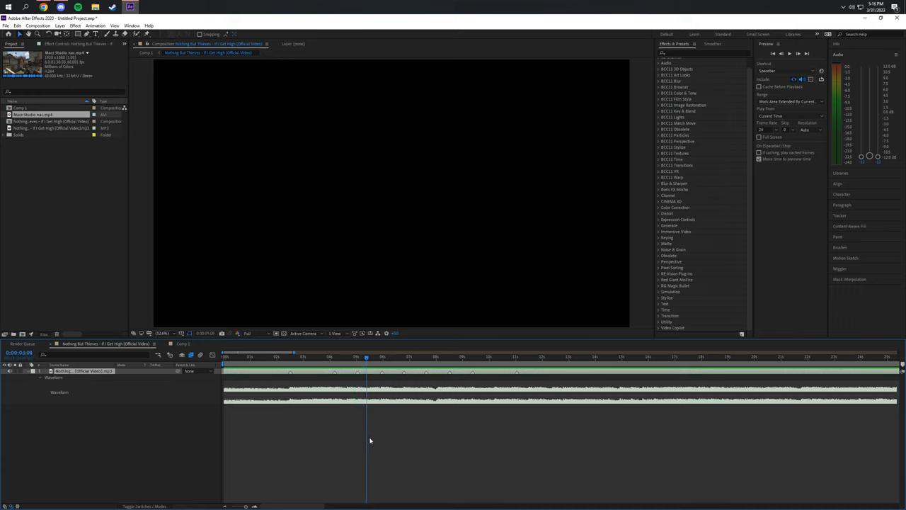
pyautogui.click(435, 357)
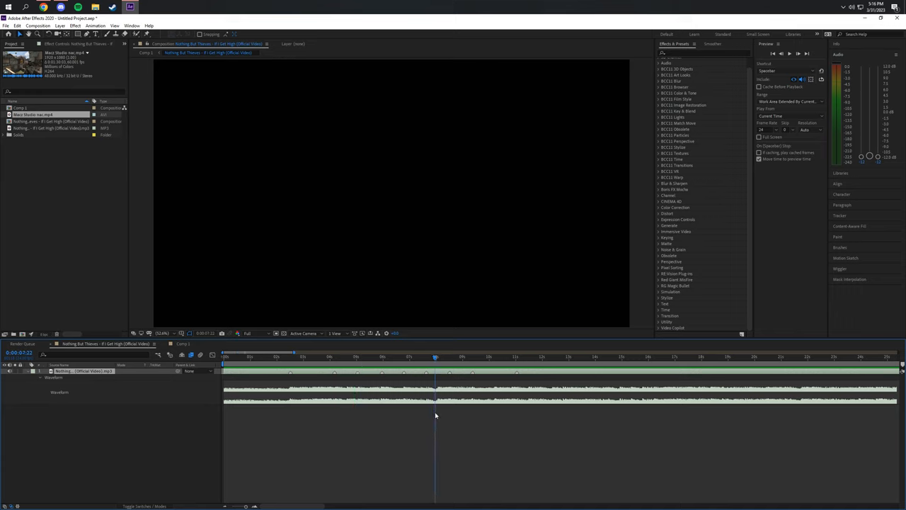
pyautogui.click(290, 357)
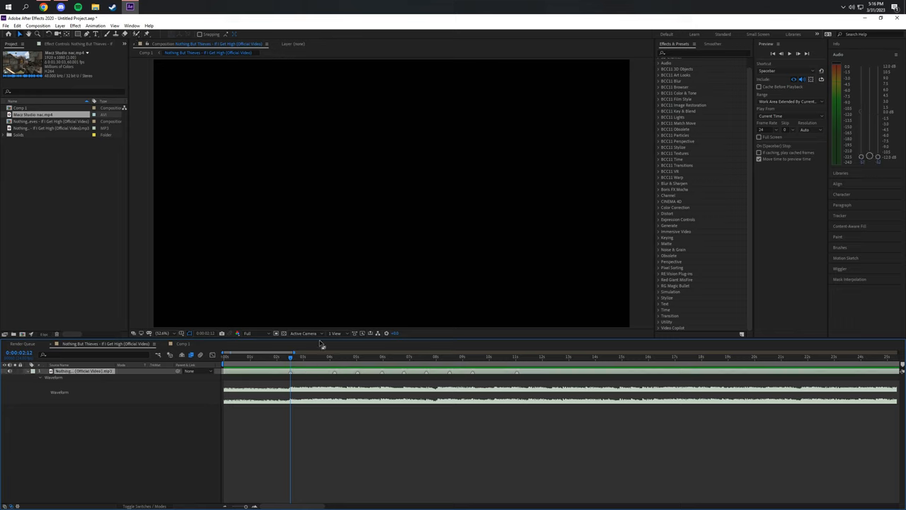
# Step: Place the gameplay footage as a new layer in the song composition and preview it at the markers
pyautogui.click(59, 26)
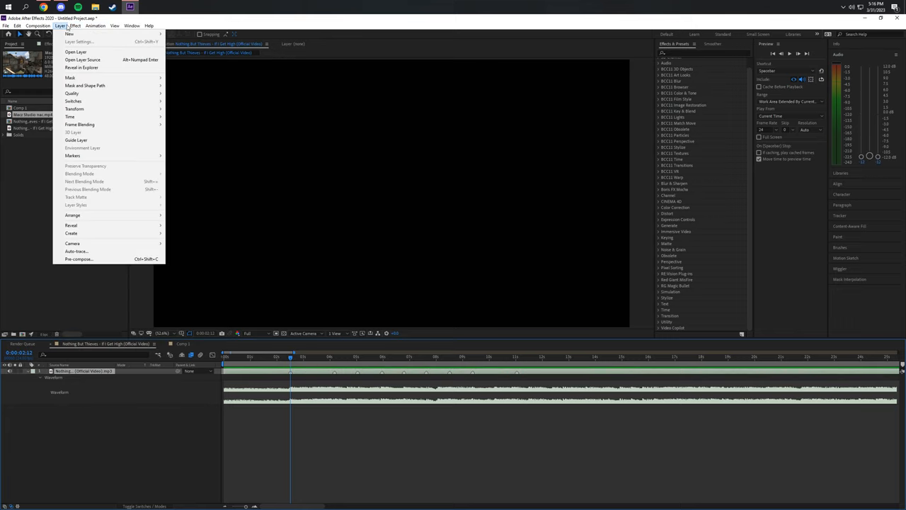
pyautogui.click(323, 356)
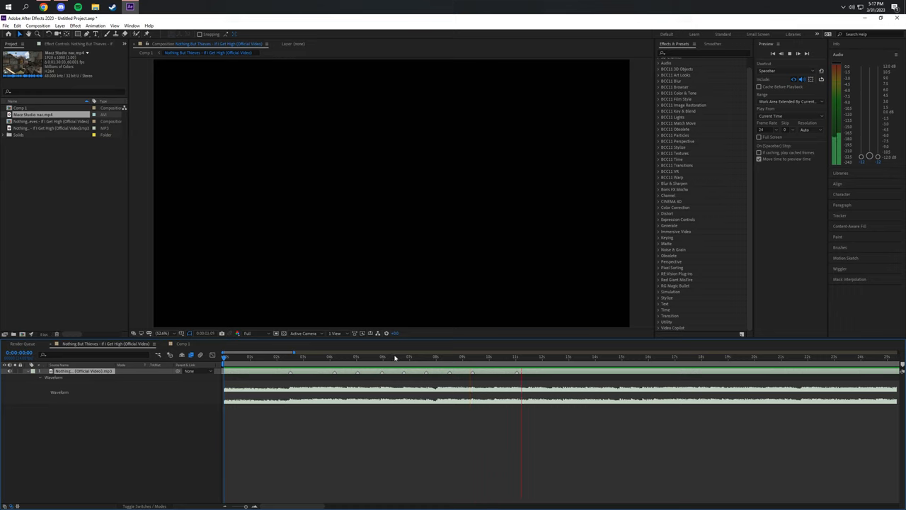
pyautogui.click(393, 357)
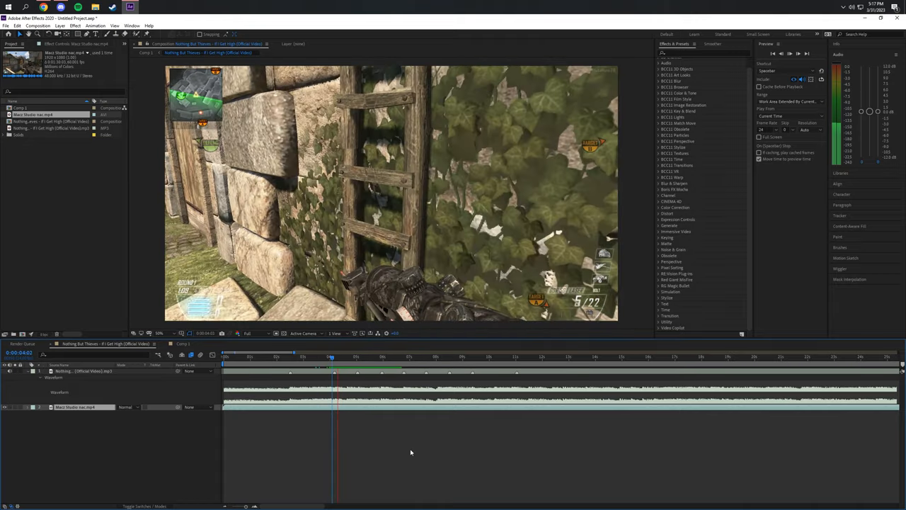
pyautogui.click(391, 356)
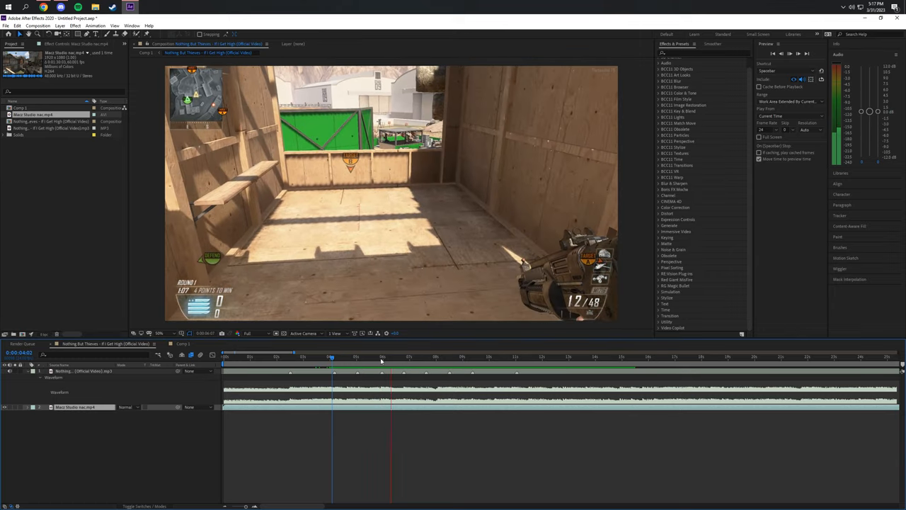
pyautogui.click(383, 356)
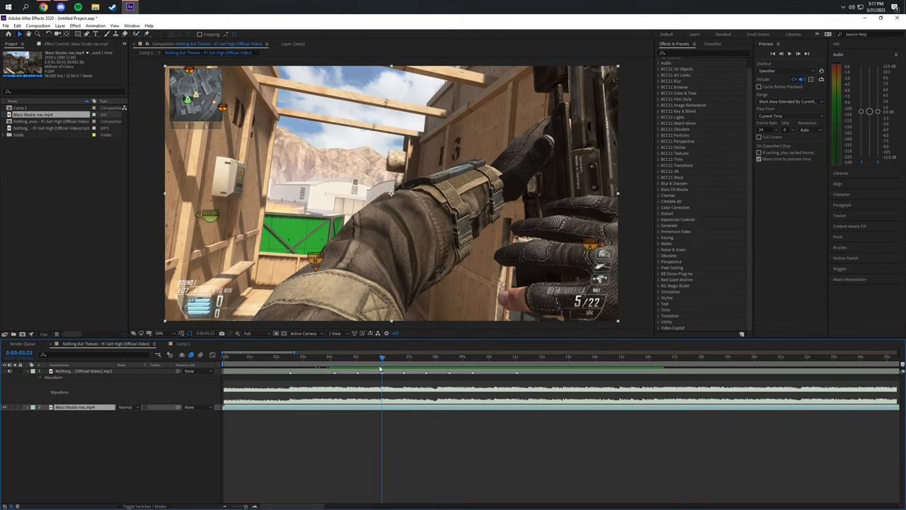
# Step: Give the song layer marker the comment 'shot' through its marker settings
pyautogui.rightClick(382, 368)
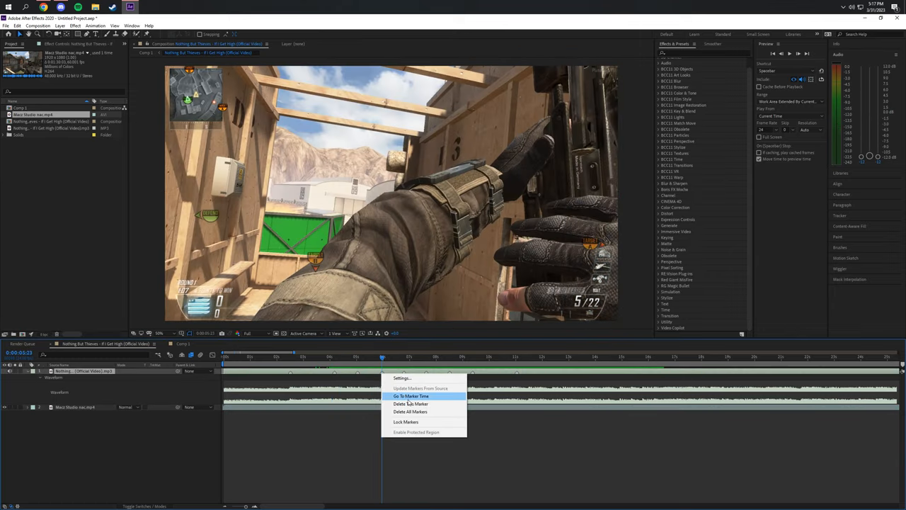
pyautogui.click(402, 377)
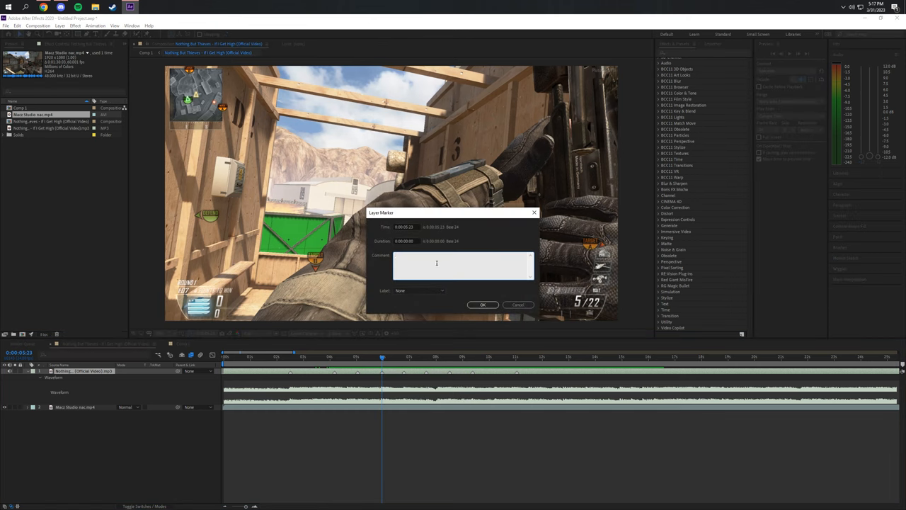
pyautogui.write('shot')
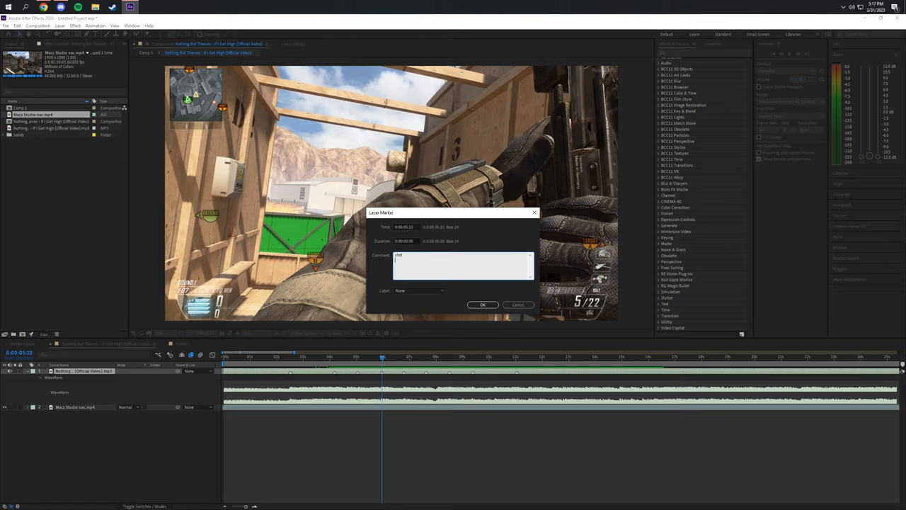
pyautogui.click(483, 304)
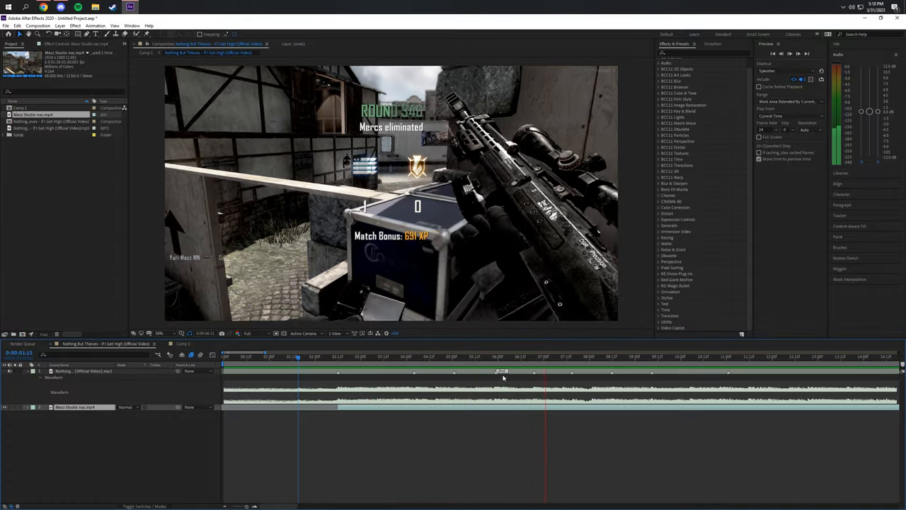
# Step: Enable time remapping on the gameplay layer and keyframe it at the first, shot and kill-screen markers
pyautogui.click(337, 357)
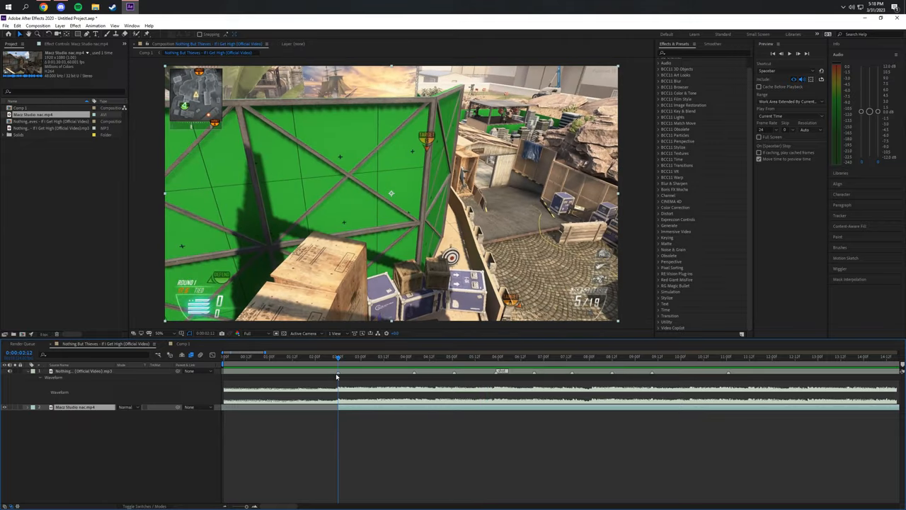
pyautogui.moveTo(481, 356)
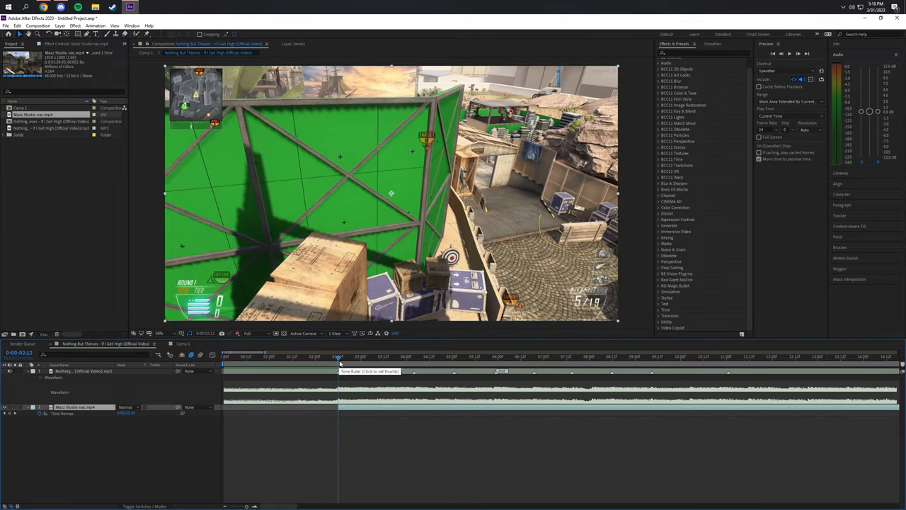
pyautogui.click(495, 356)
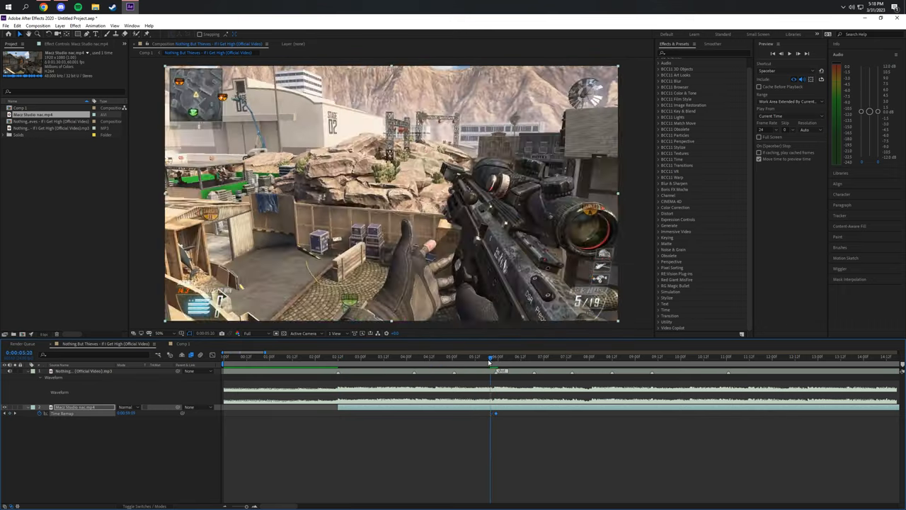
pyautogui.click(338, 357)
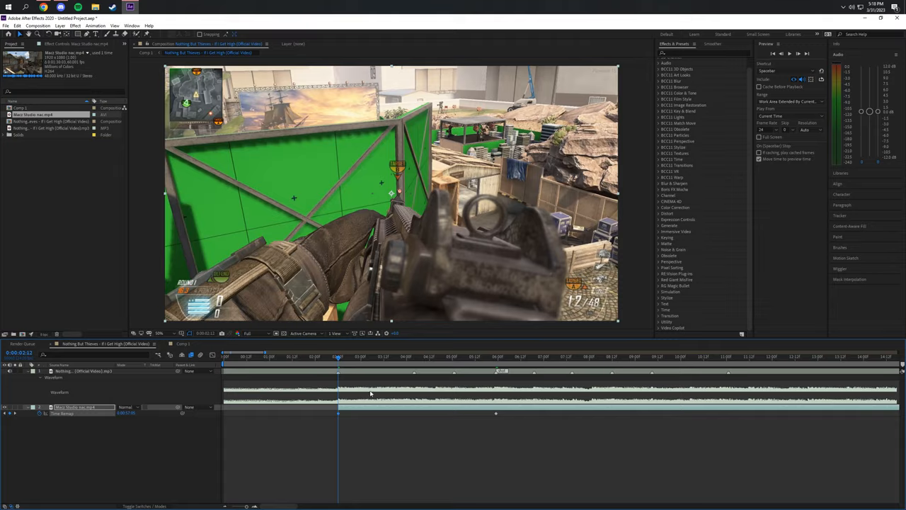
pyautogui.click(413, 357)
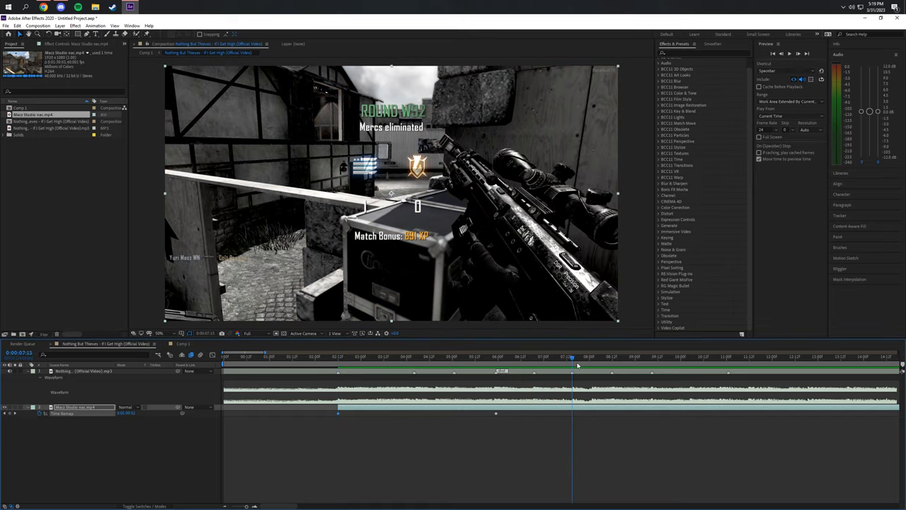
pyautogui.click(559, 357)
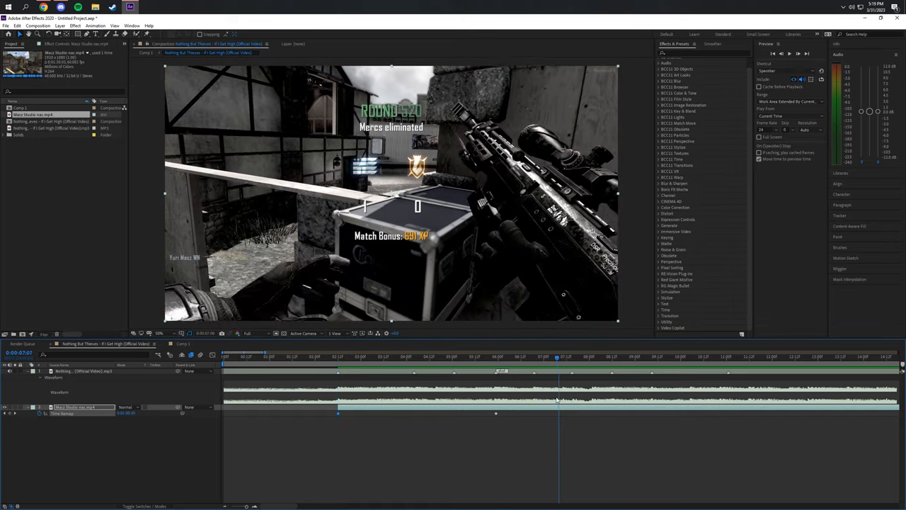
pyautogui.click(572, 357)
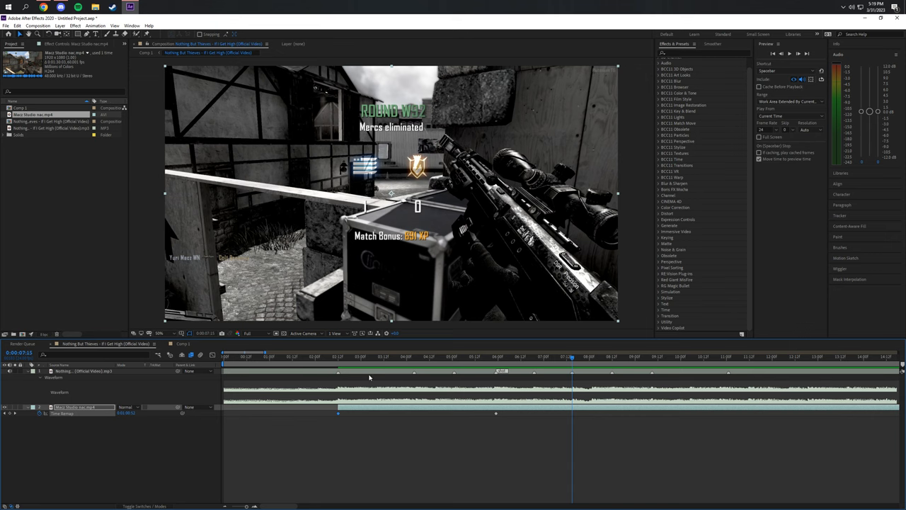
pyautogui.moveTo(147, 422)
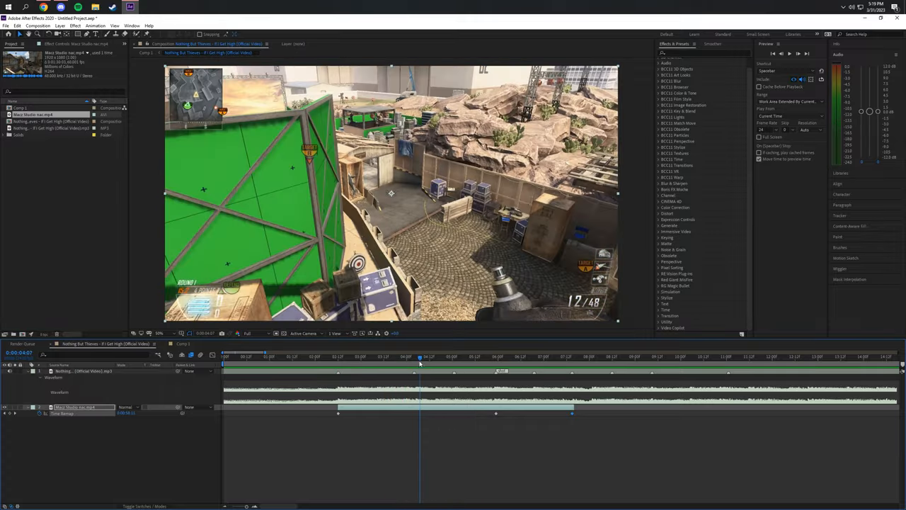
# Step: Add Time Remap keyframes to the gameplay clip at four successive song markers
pyautogui.moveTo(421, 357); pyautogui.dragTo(396, 357)
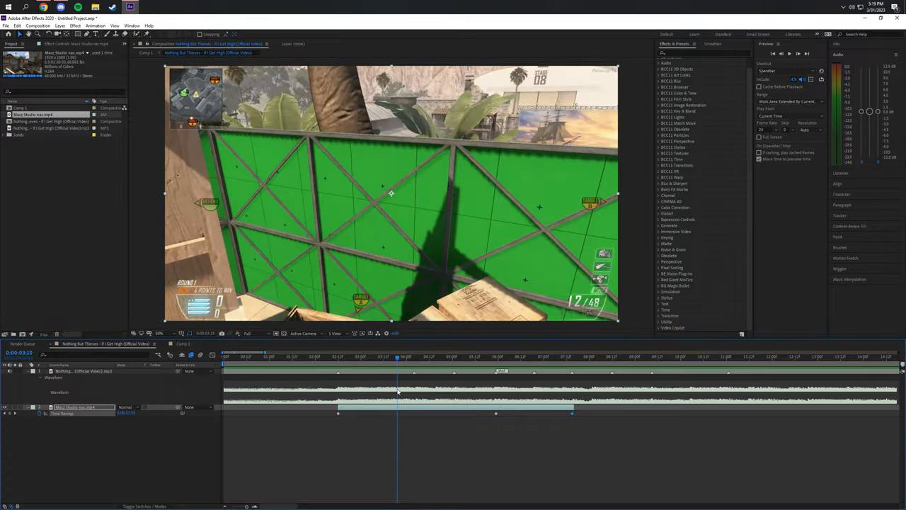
pyautogui.click(357, 357)
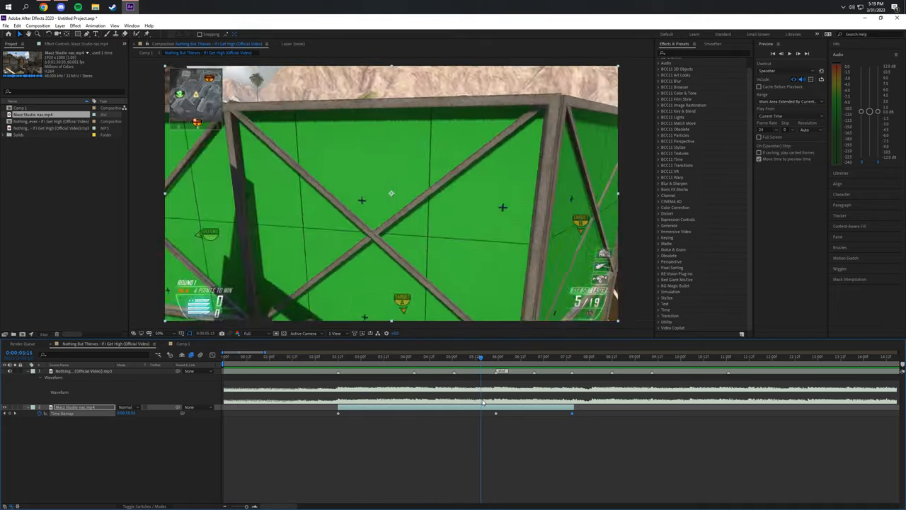
pyautogui.click(428, 357)
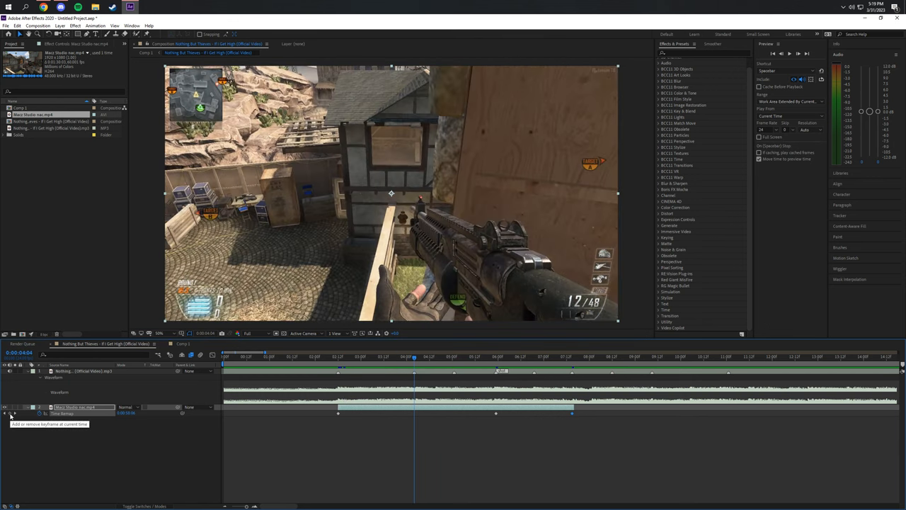
pyautogui.click(453, 357)
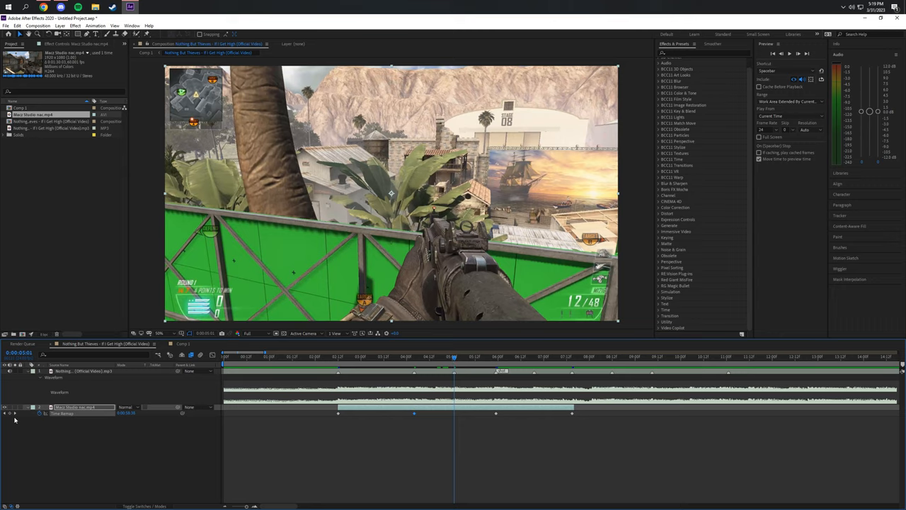
pyautogui.click(487, 357)
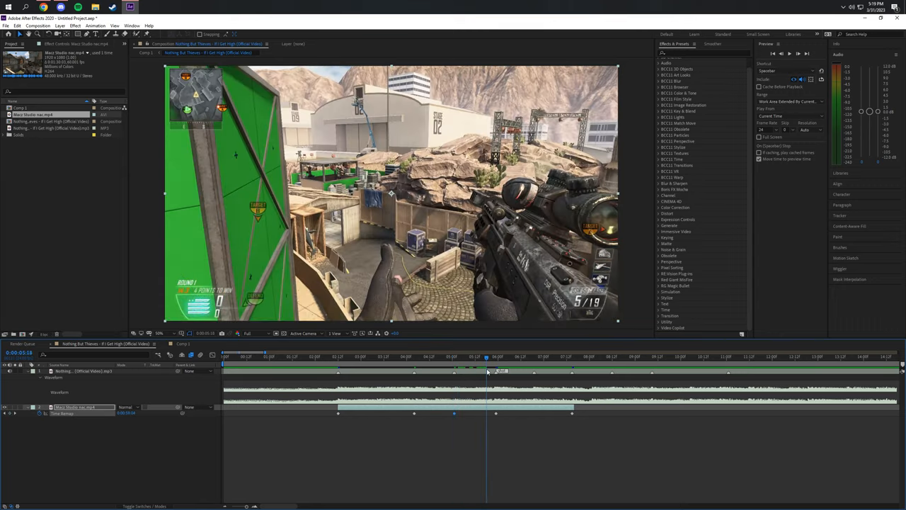
pyautogui.click(494, 357)
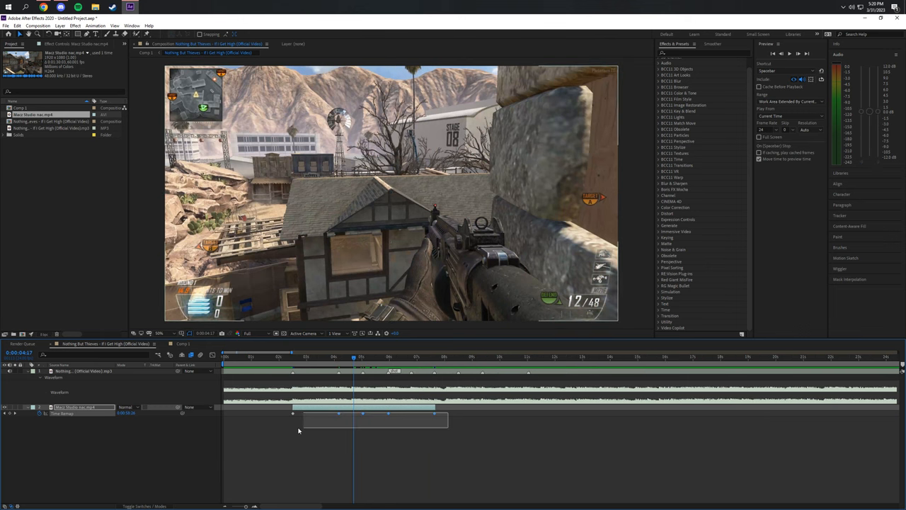
# Step: Show the gameplay layer's Time Remap speed curve in the Graph Editor for easing
pyautogui.click(213, 354)
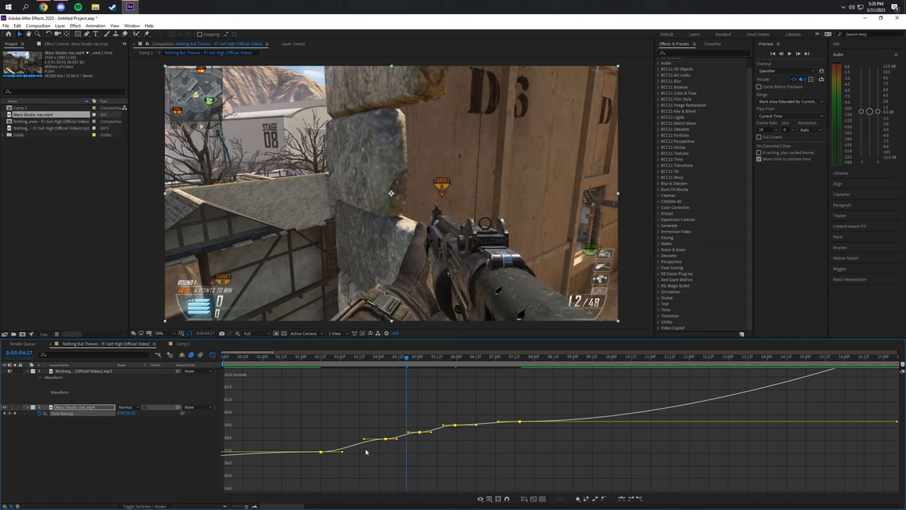
pyautogui.moveTo(383, 453)
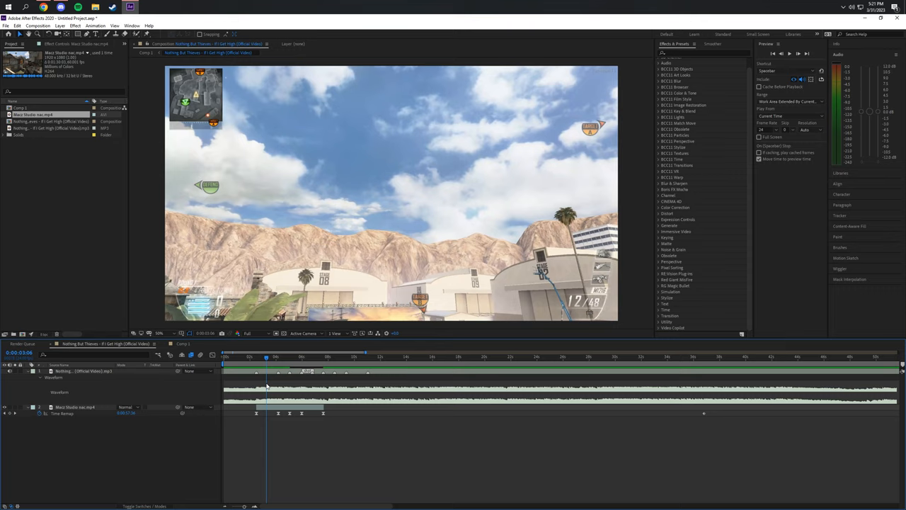
pyautogui.moveTo(243, 366)
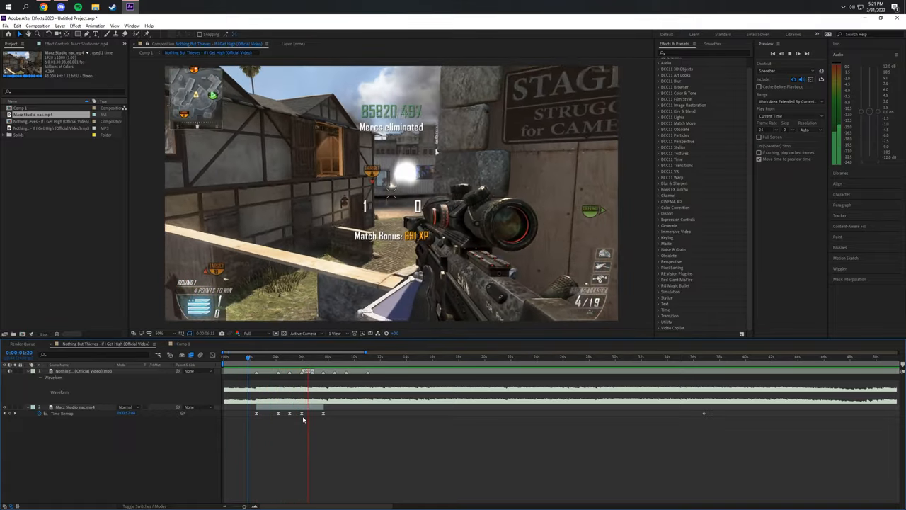
# Step: Position the playhead on the remapped gameplay where the layer is split into a second one
pyautogui.click(300, 357)
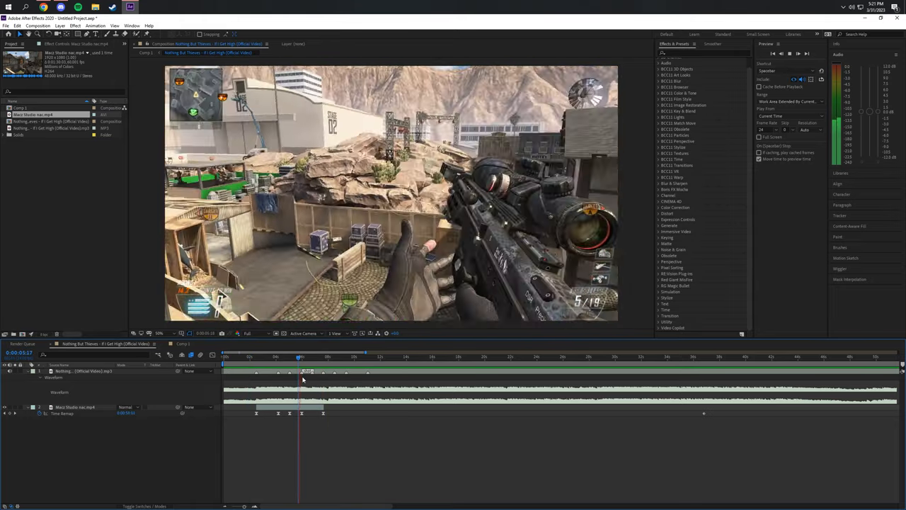
pyautogui.click(311, 357)
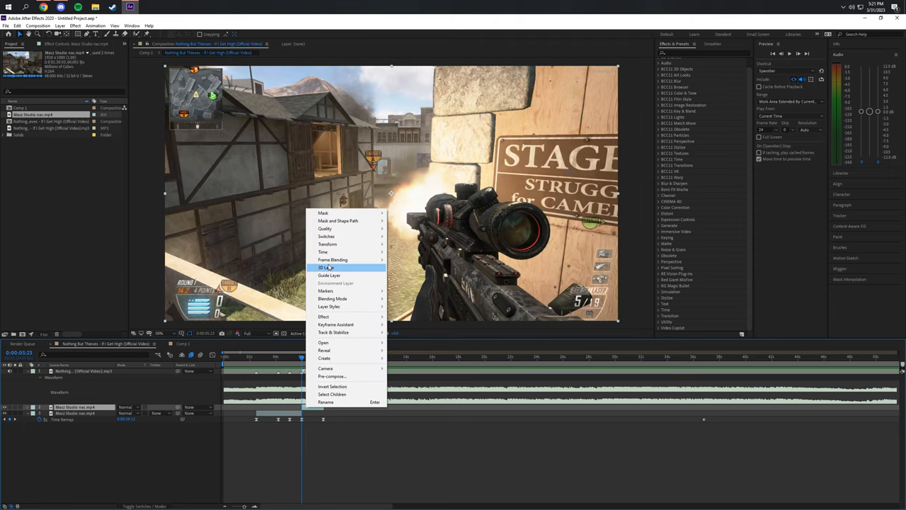
# Step: Switch on Pixel Motion frame blending for the gameplay layer and preview up to the round-ending killcam
pyautogui.click(326, 266)
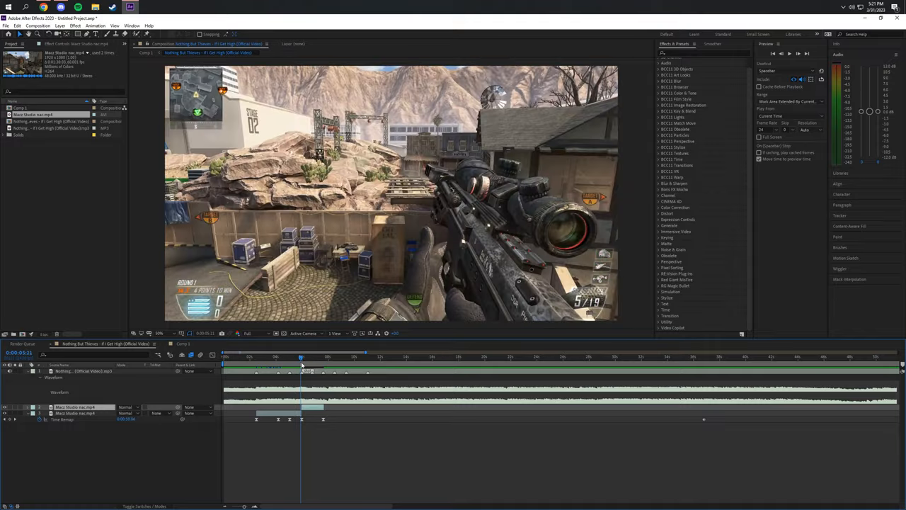
pyautogui.click(309, 357)
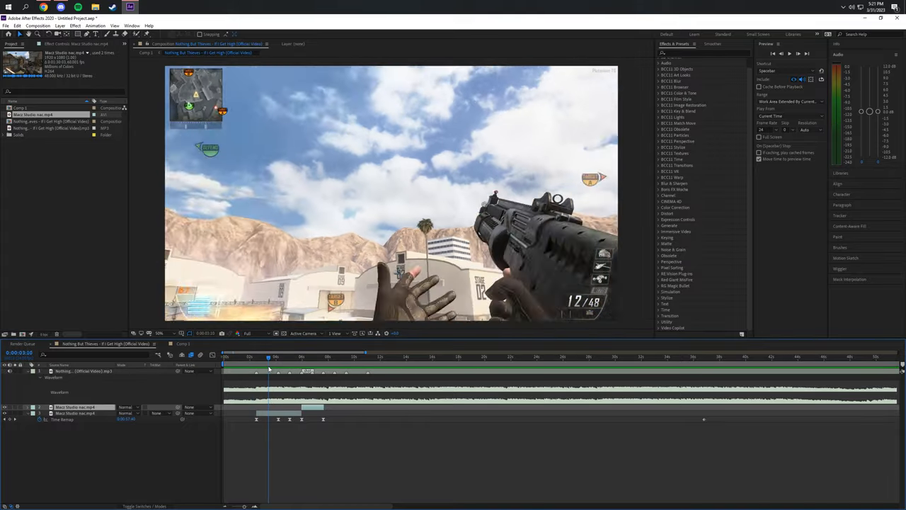
pyautogui.moveTo(269, 357); pyautogui.dragTo(277, 356)
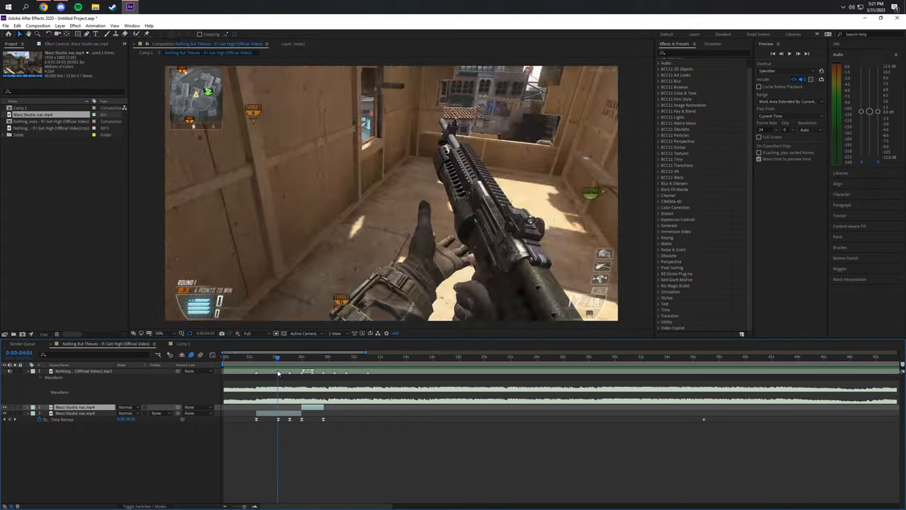
pyautogui.click(300, 357)
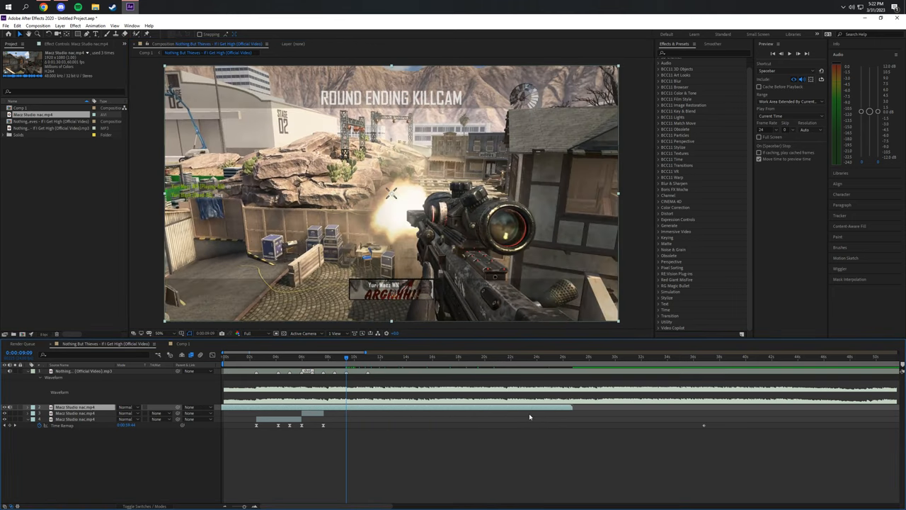
pyautogui.moveTo(380, 408)
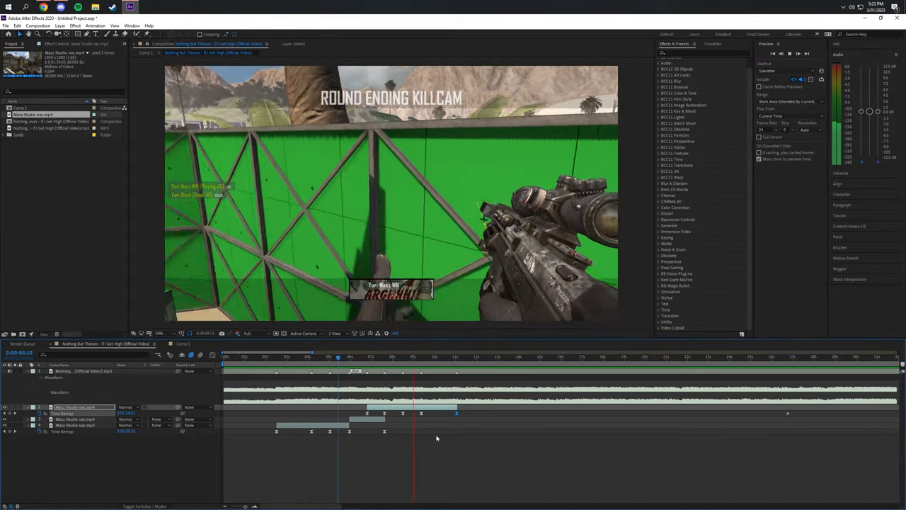
# Step: Add the first Time Remap keyframe to the separated kill cam layer
pyautogui.click(456, 357)
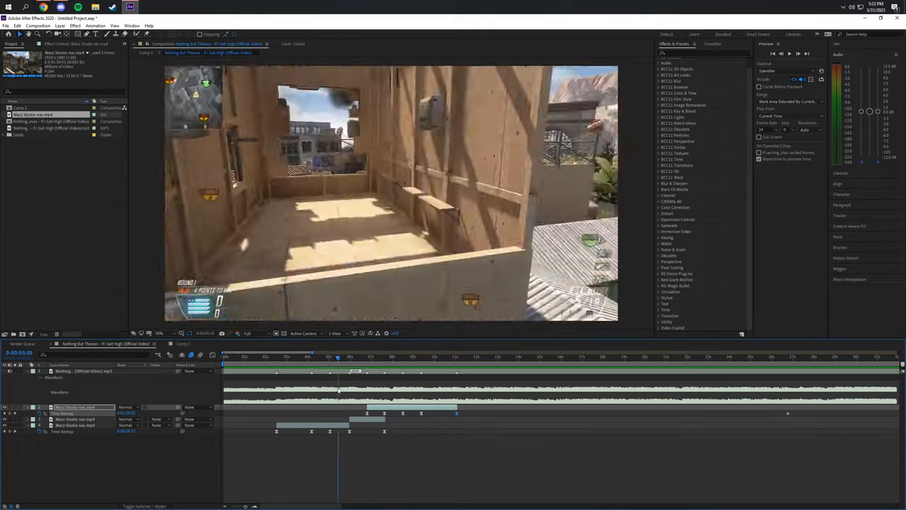
# Step: Keyframe the kill cam layer's Time Remap at its key moments and bring up its speed curve
pyautogui.click(262, 356)
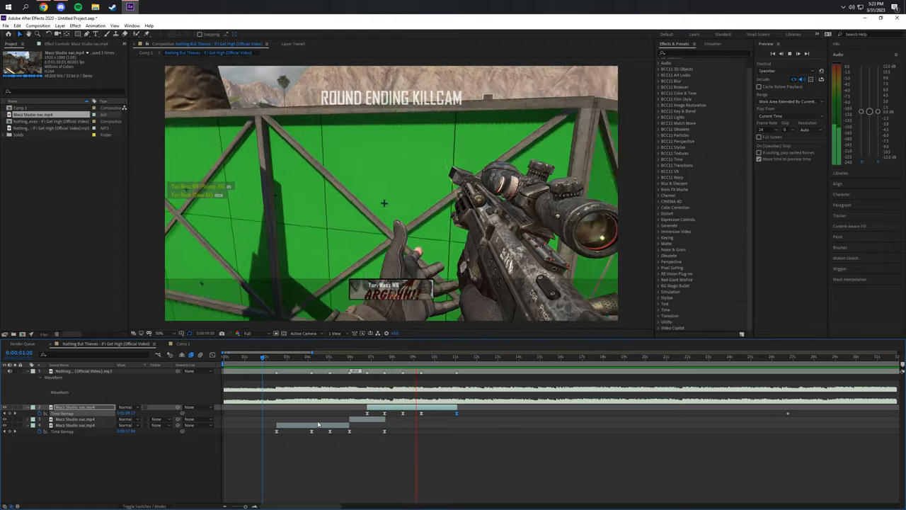
pyautogui.click(410, 357)
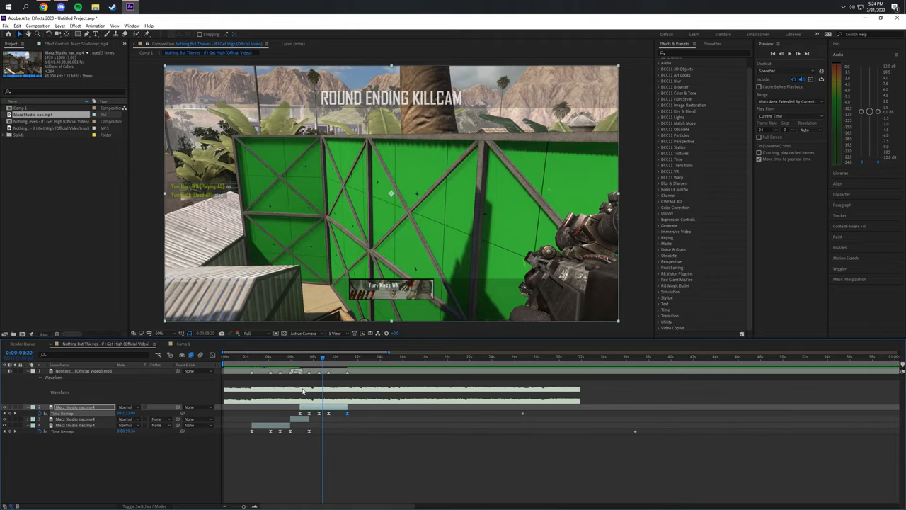
pyautogui.click(259, 357)
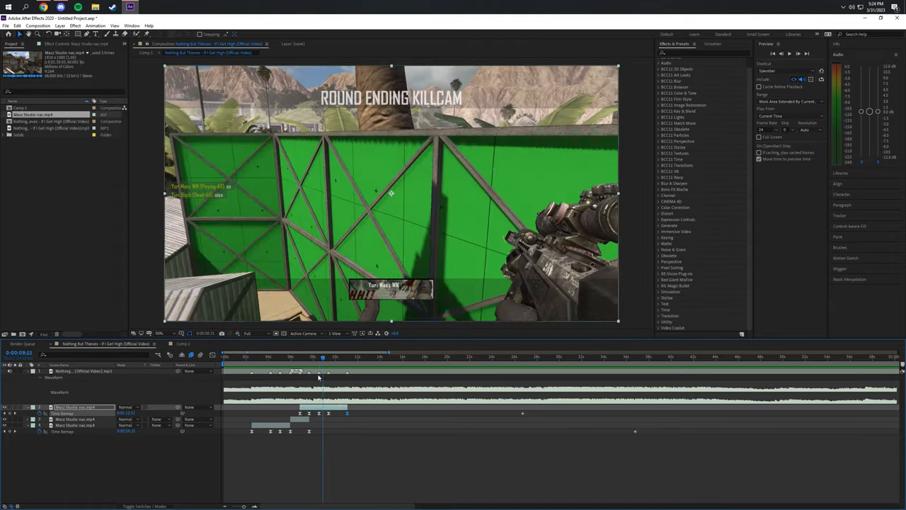
pyautogui.click(310, 356)
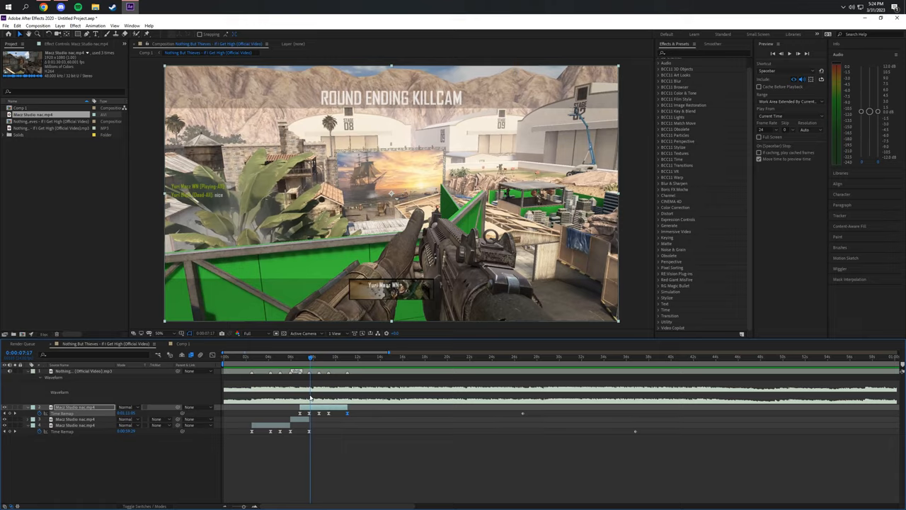
pyautogui.click(324, 357)
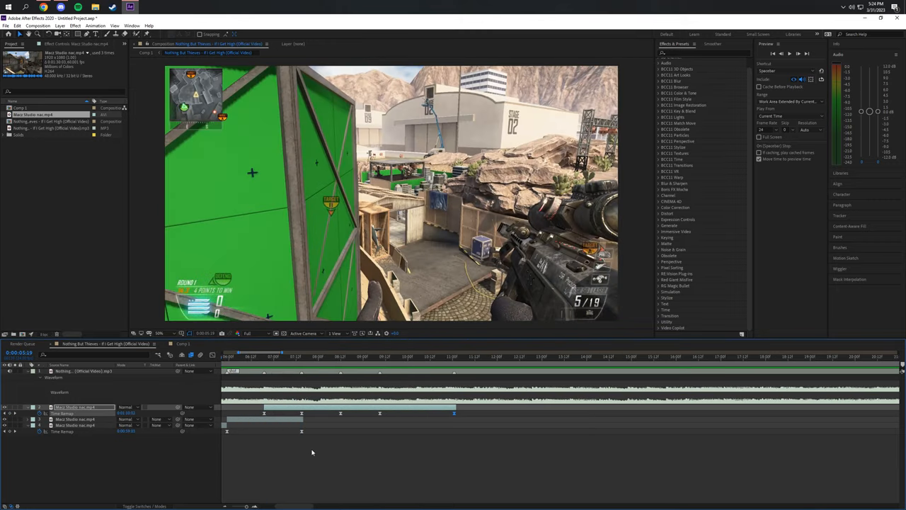
pyautogui.click(275, 357)
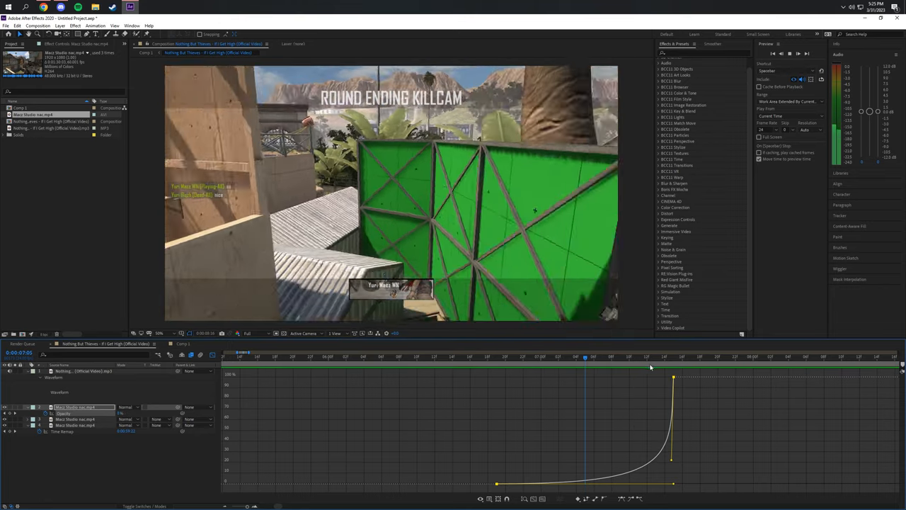
# Step: Drag the kill cam Time Remap influence handle into a sharp eased ramp
pyautogui.click(671, 357)
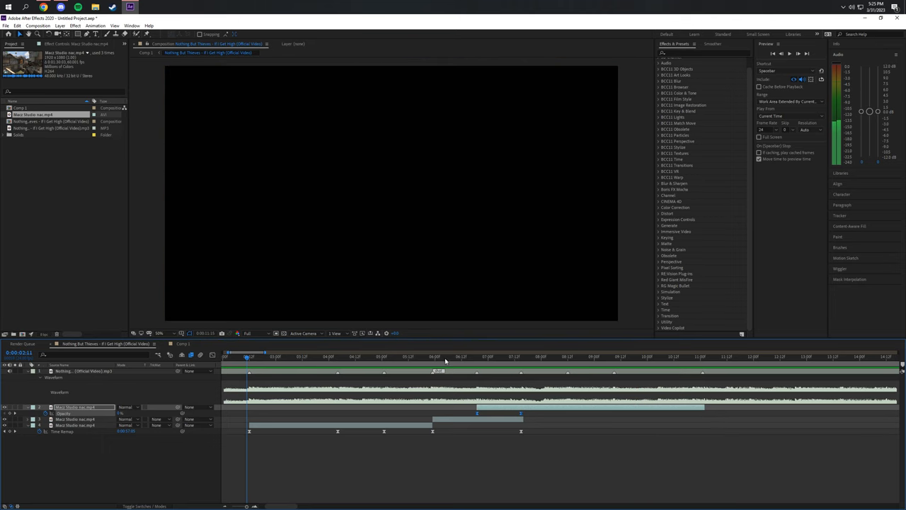
pyautogui.click(515, 357)
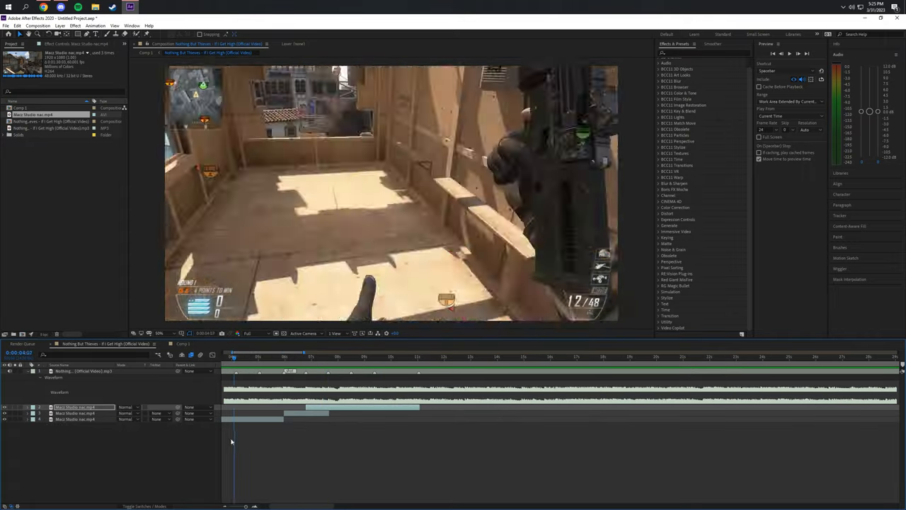
pyautogui.click(275, 357)
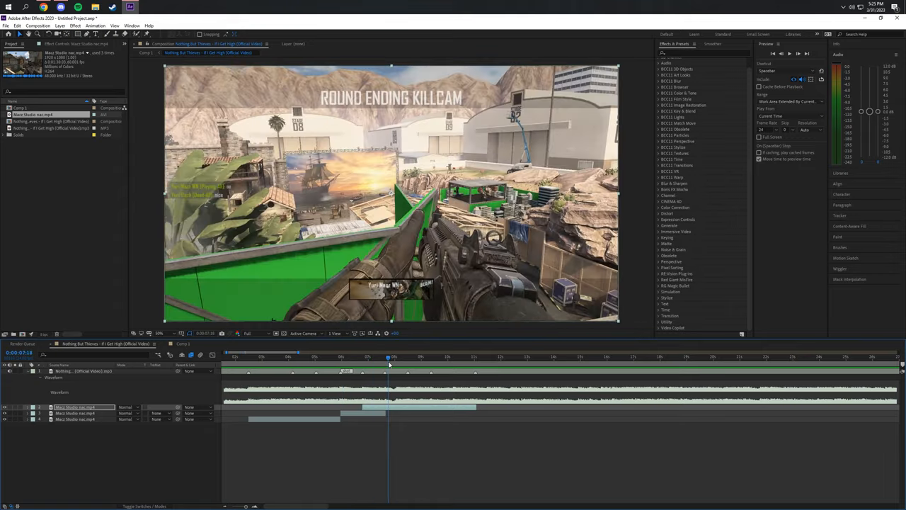
pyautogui.click(475, 356)
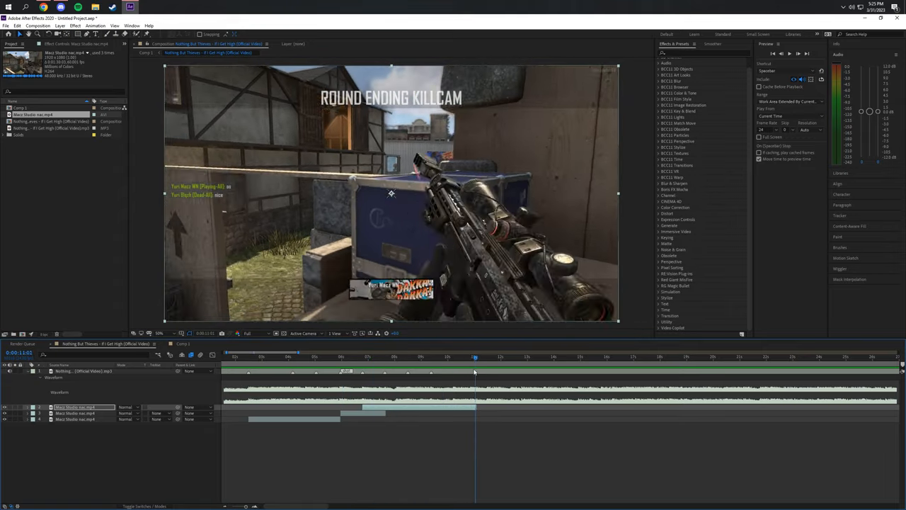